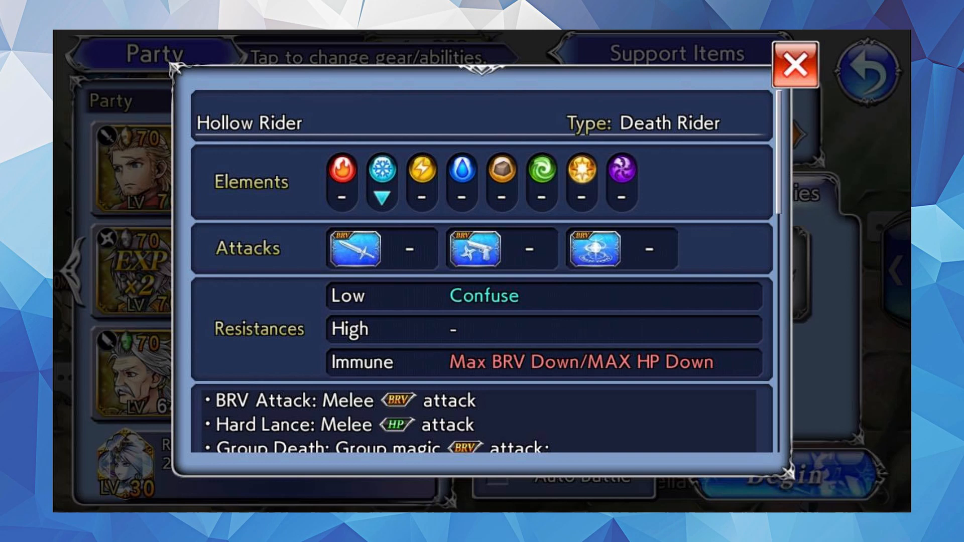
Close the Hollow Rider info panel and show the next party member's gear and abilities
{"action": "left_click", "coordinate": [794, 65]}
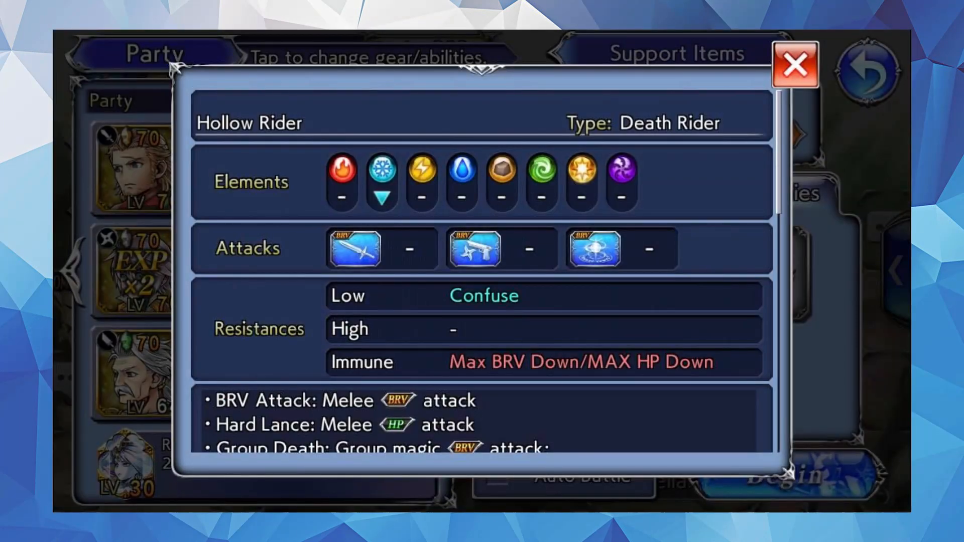
{"action": "left_click", "coordinate": [795, 65]}
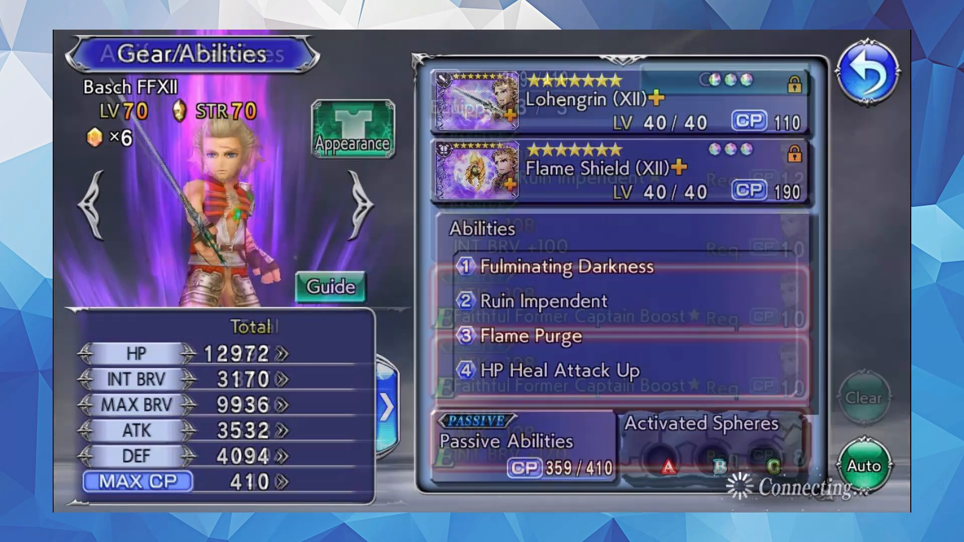
{"action": "left_click", "coordinate": [523, 442]}
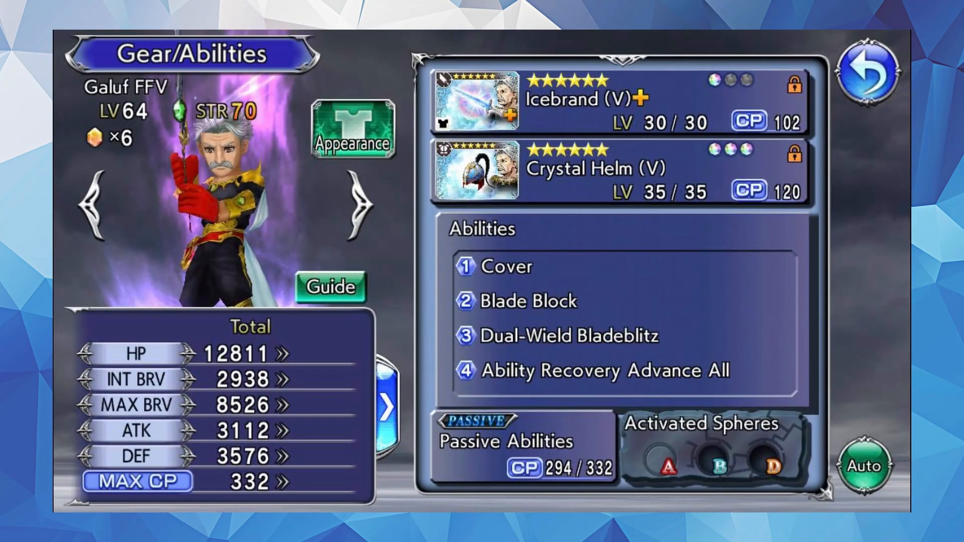
Show Galuf's Artifact Passives list with two of three passives equipped
{"action": "left_click", "coordinate": [498, 441]}
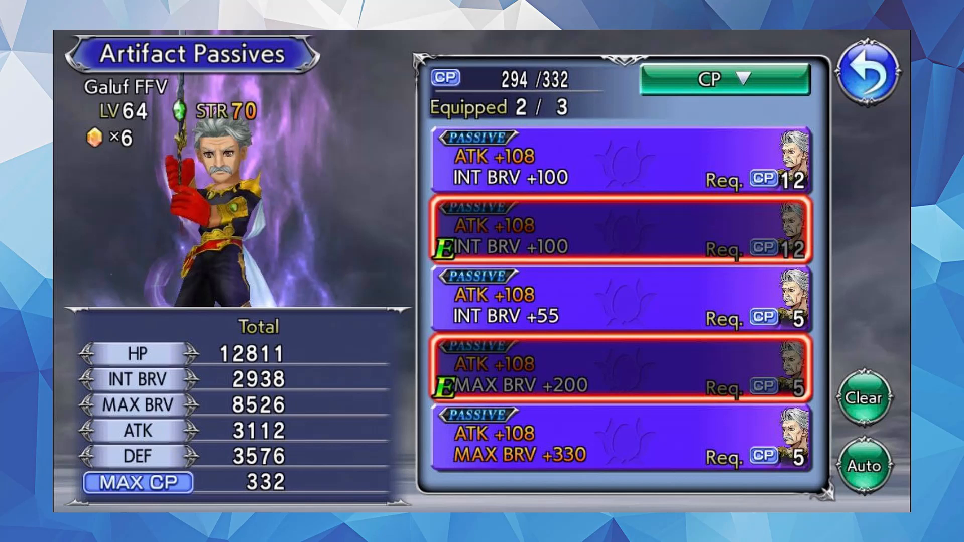